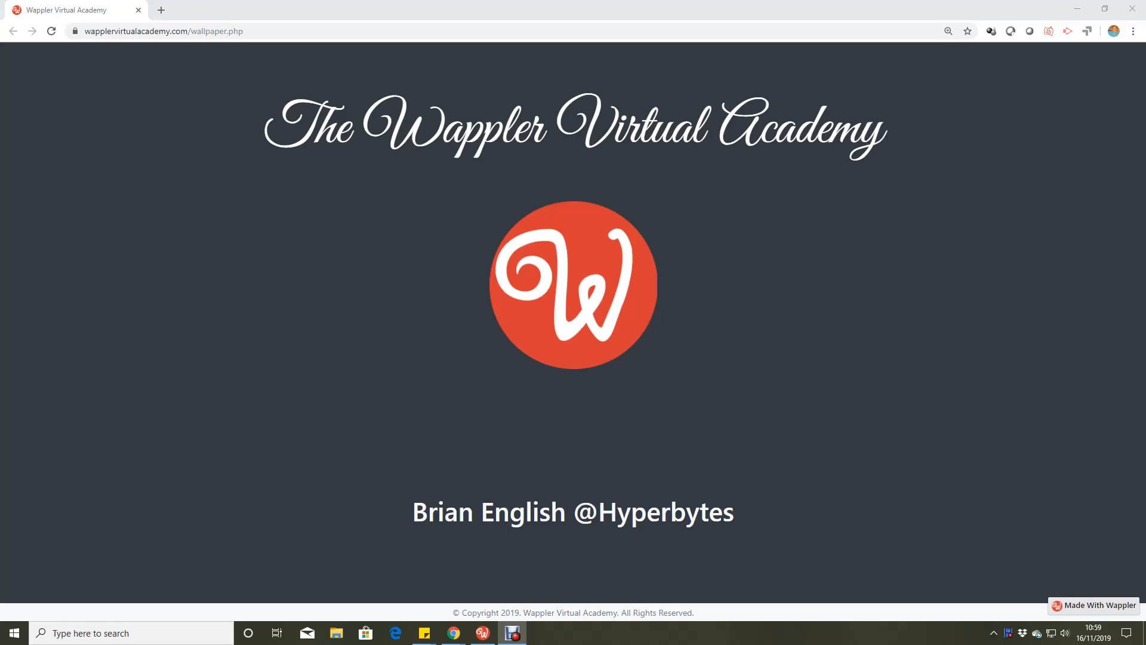
# - View the wapplertraining-docker target's Docker Apache, PHP 7.3 and MySQL 8.0 database settings
pyautogui.click(512, 633)
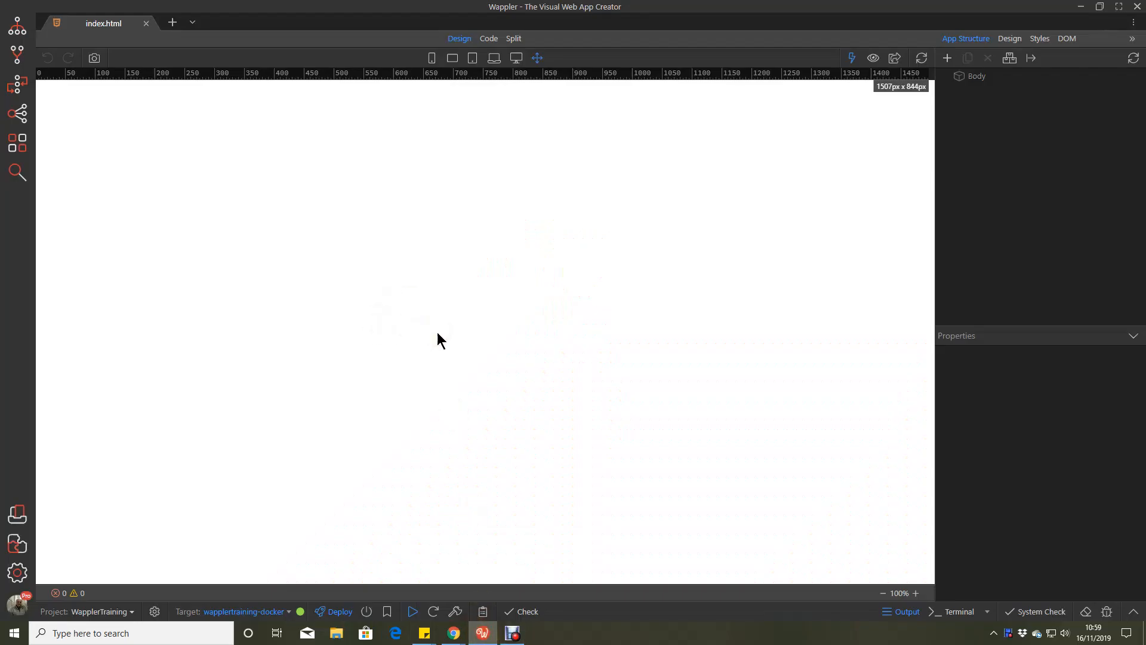
pyautogui.moveTo(331, 611)
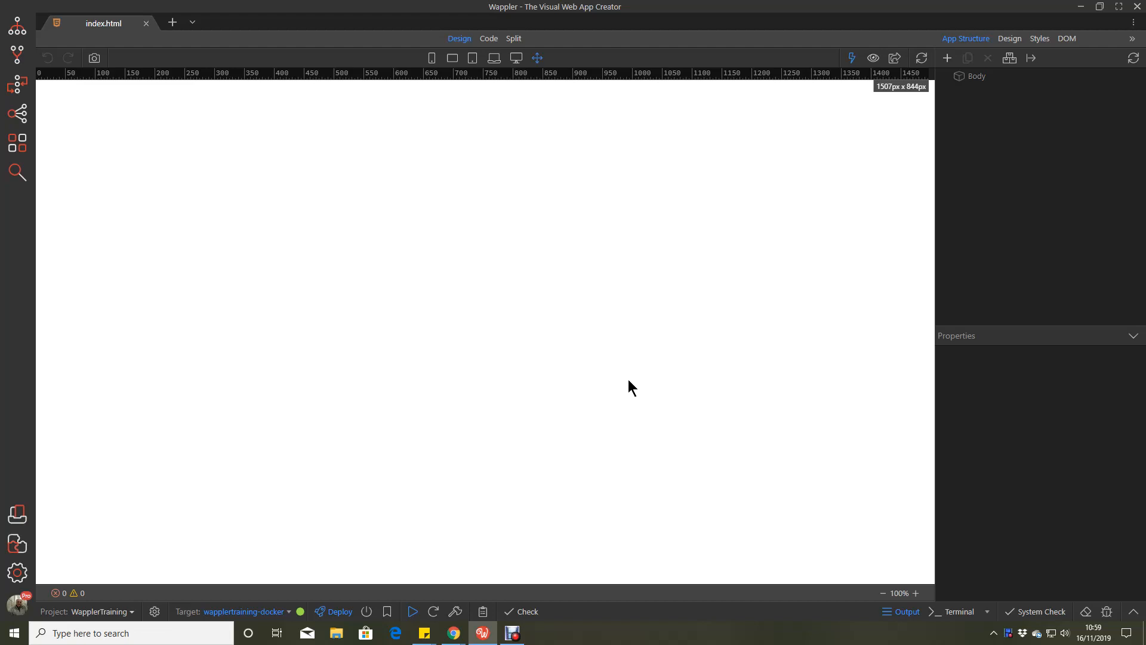
pyautogui.moveTo(994, 637)
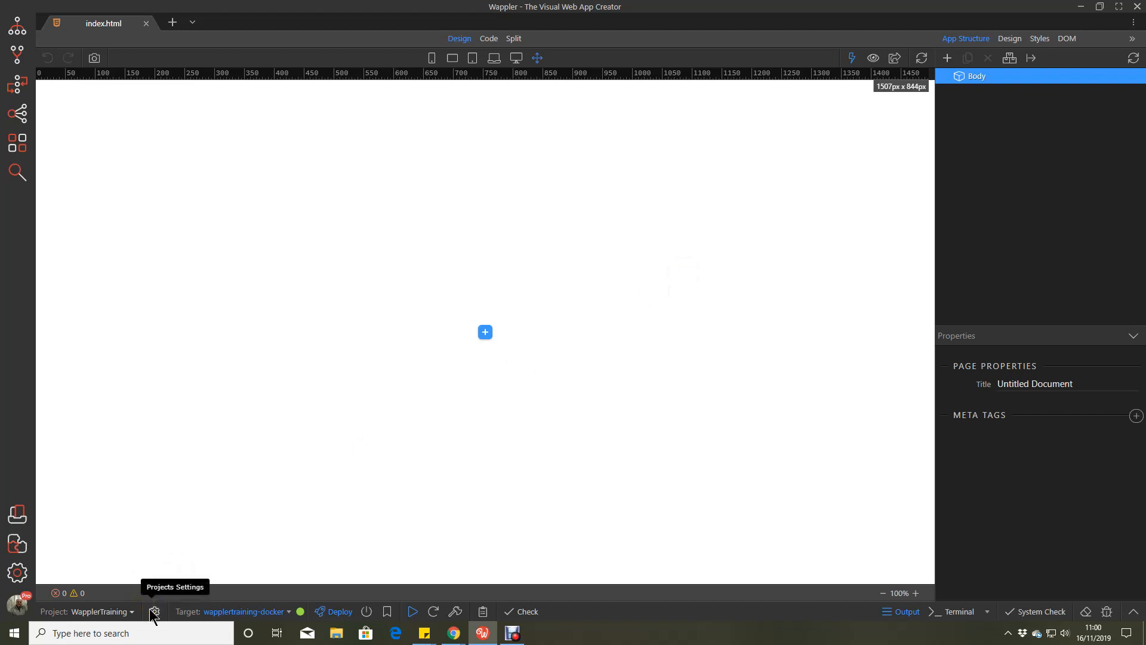
pyautogui.click(154, 611)
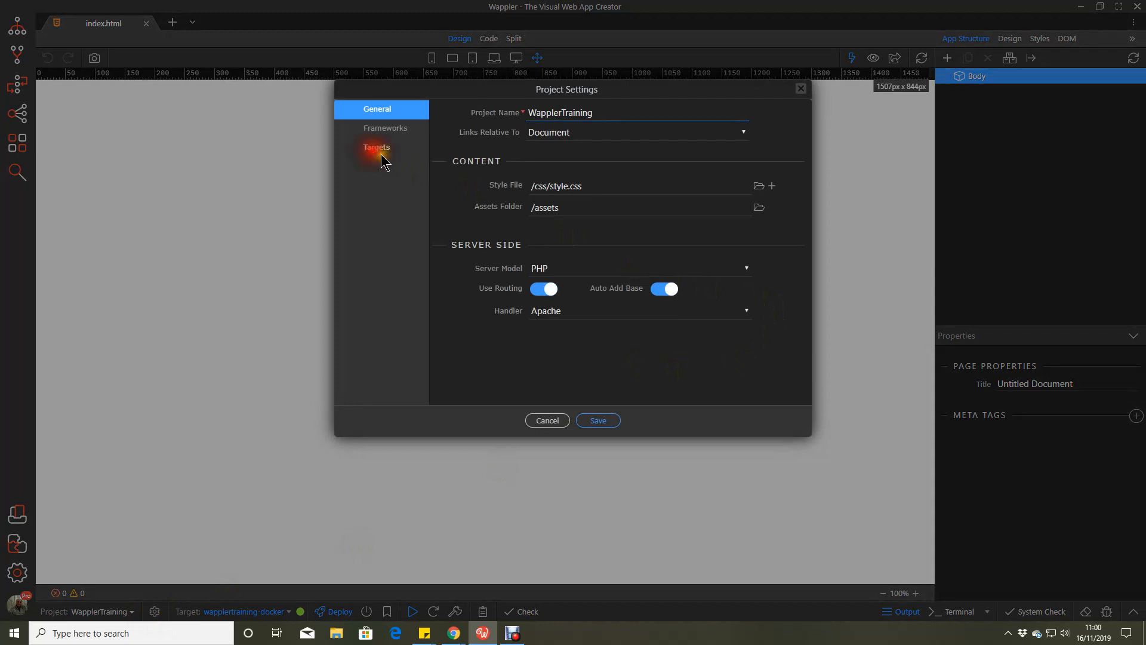
pyautogui.click(377, 147)
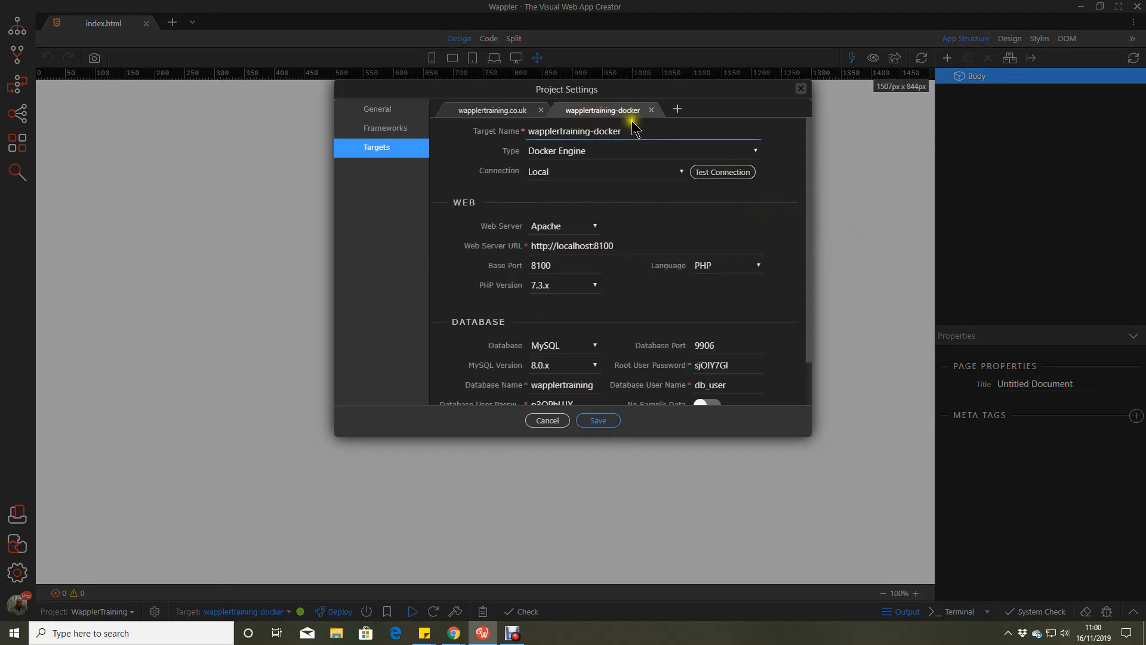
pyautogui.moveTo(800, 276)
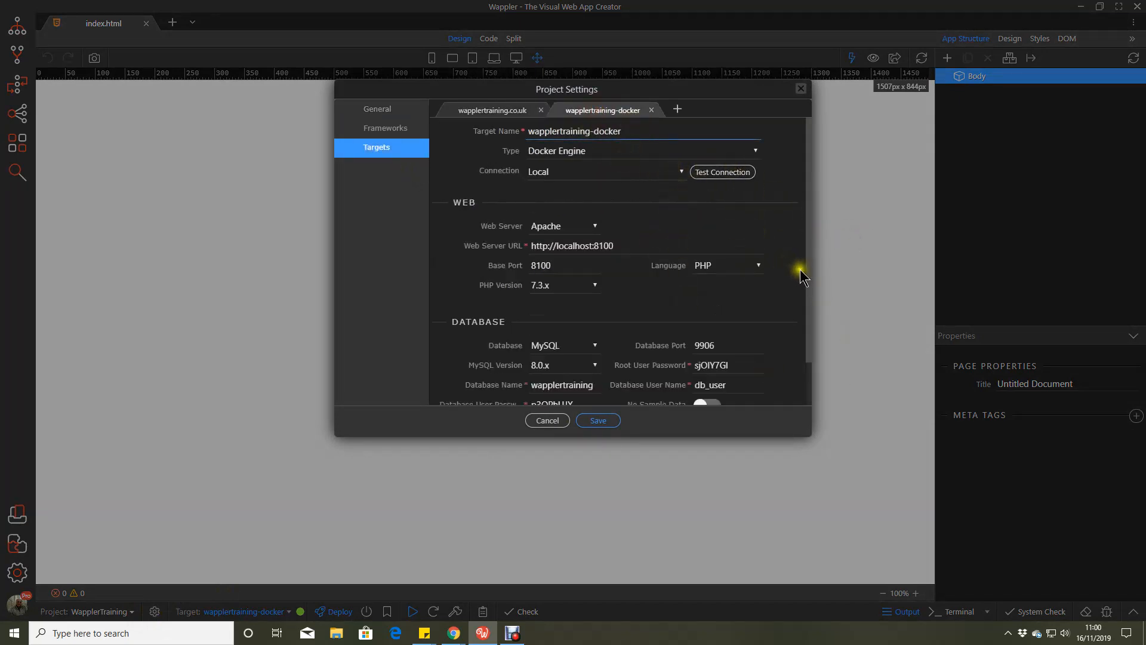
pyautogui.scroll(-3)
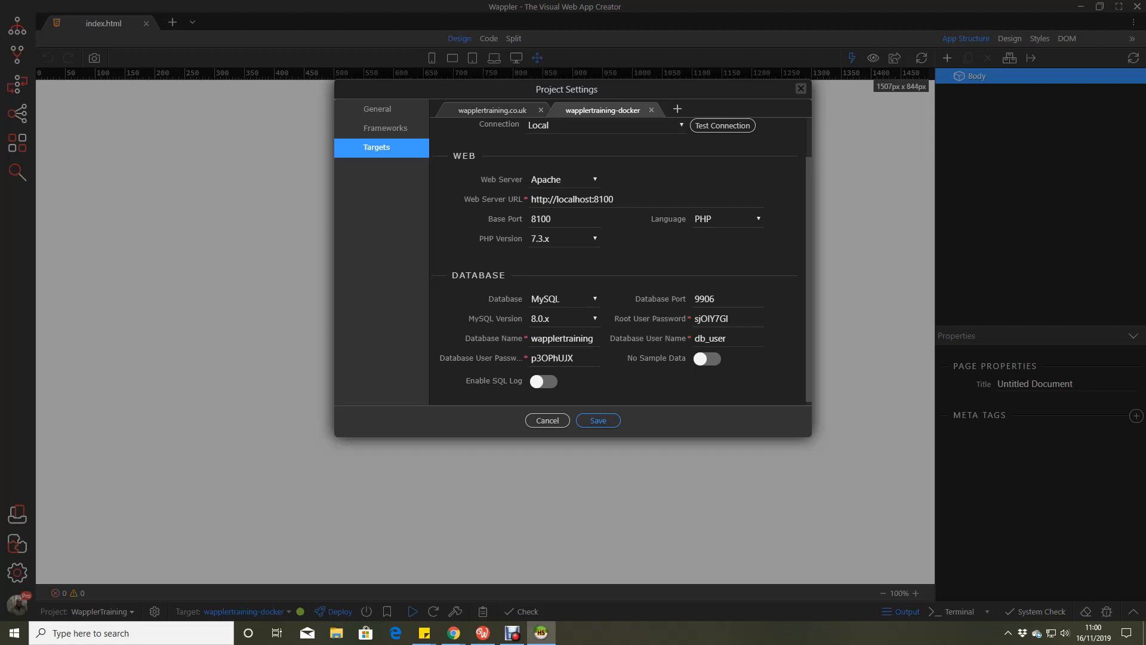
# - Launch HeidiSQL from the taskbar to show its empty Session manager
pyautogui.click(722, 125)
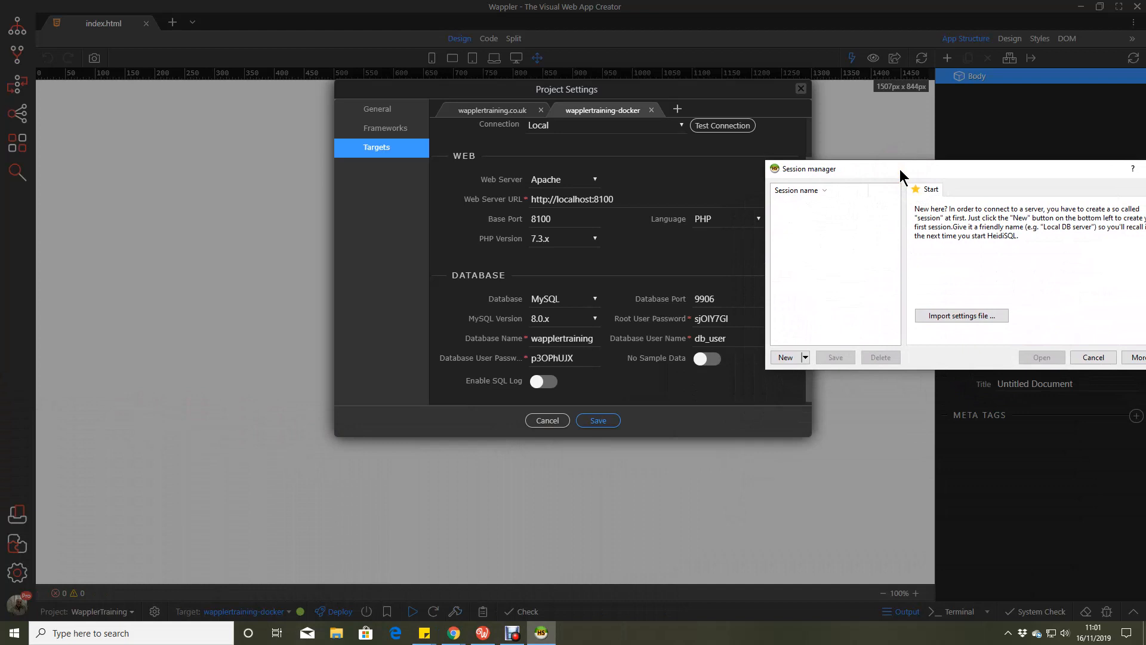
pyautogui.moveTo(939, 500)
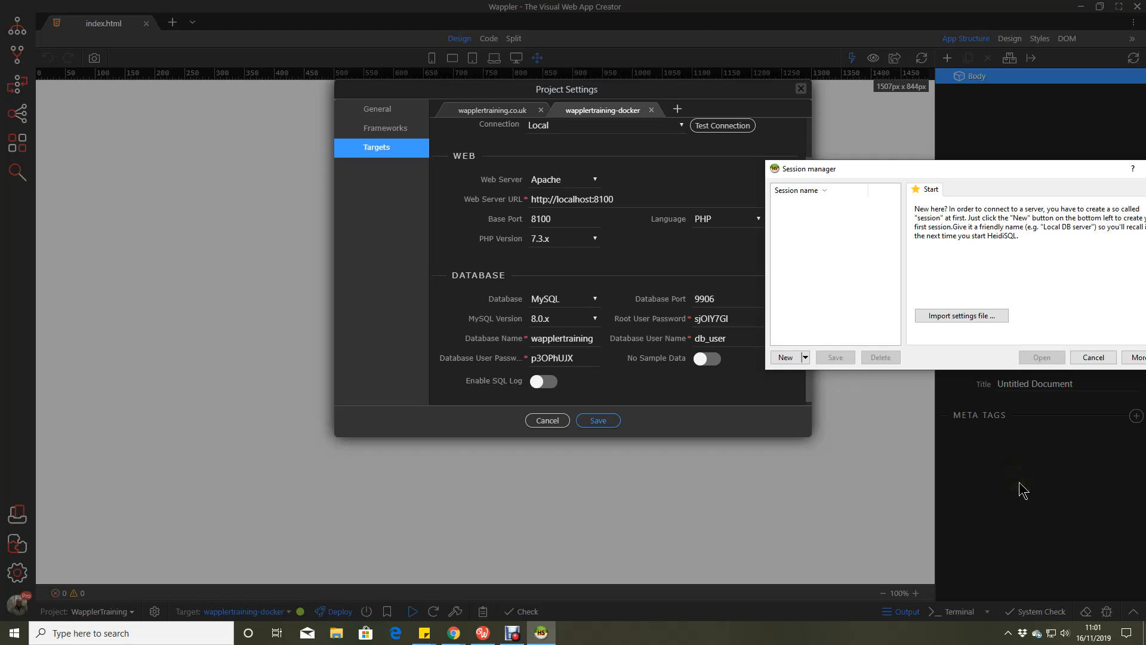
pyautogui.moveTo(785, 358)
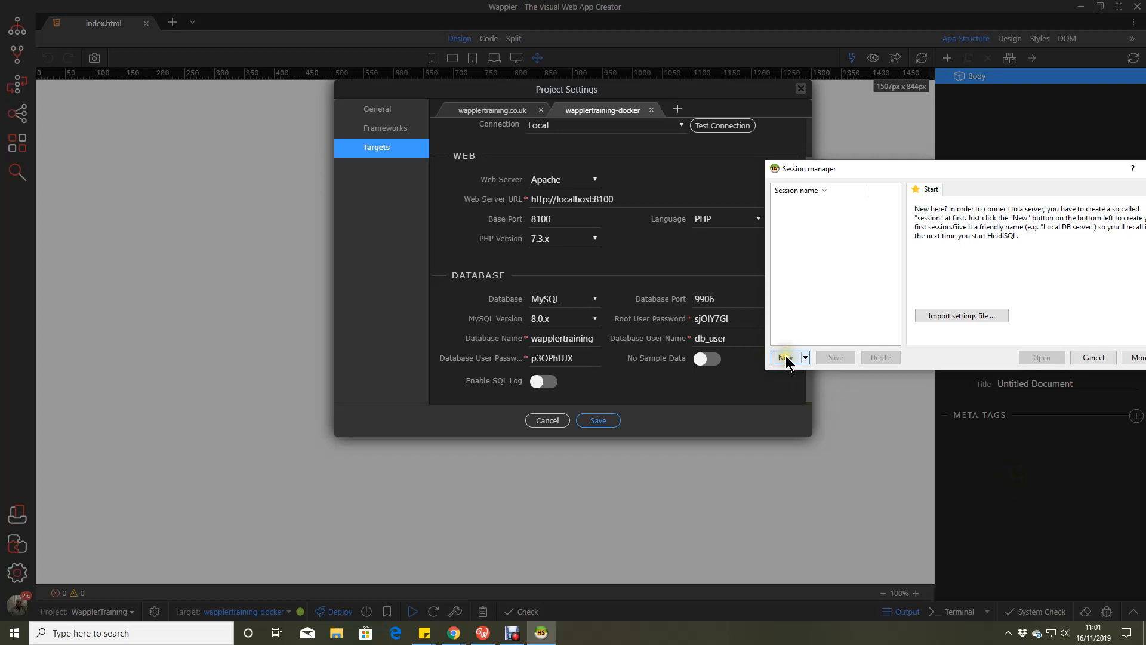
# - Create a session for localhost, user db_user, port 9906, and connect
pyautogui.click(785, 357)
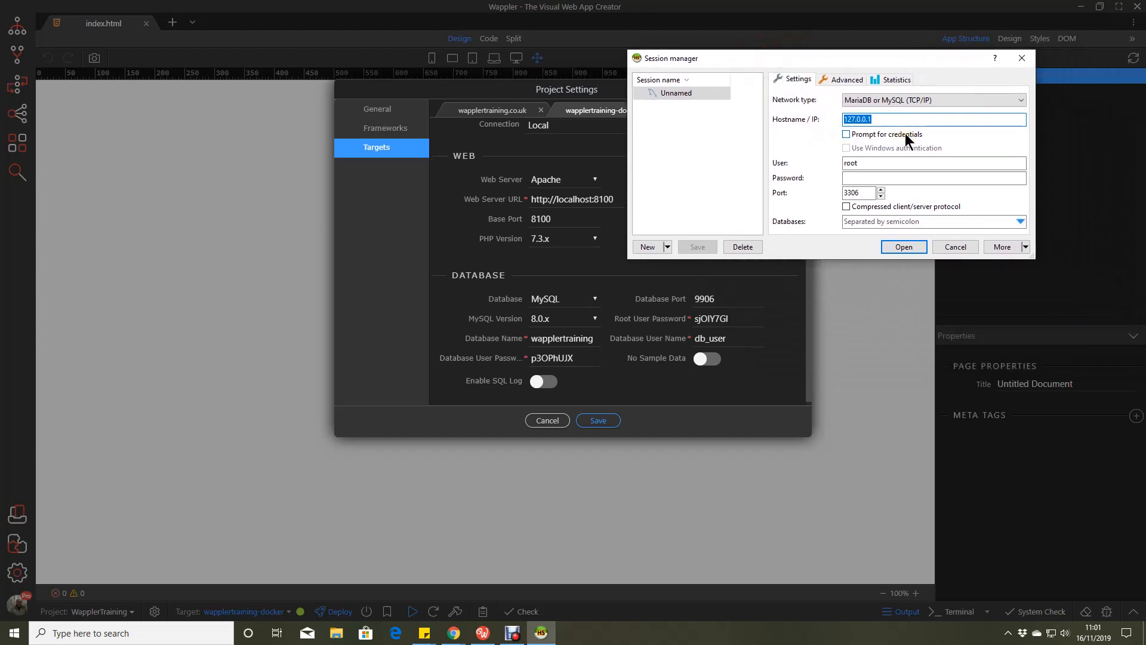
pyautogui.write('localgh')
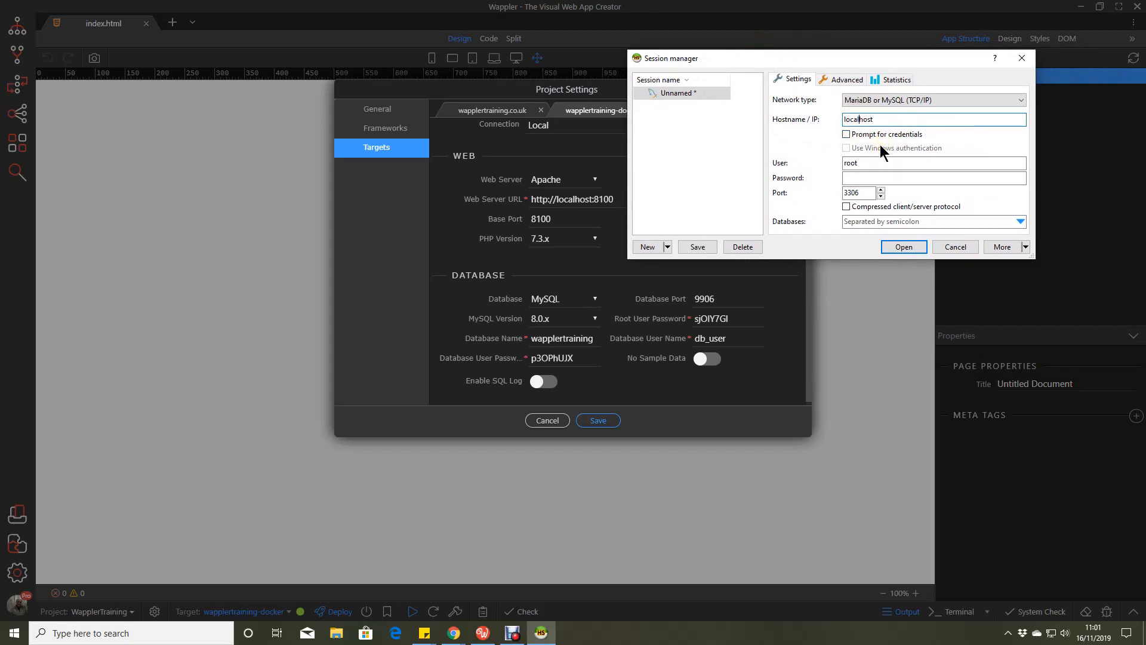
pyautogui.click(891, 163)
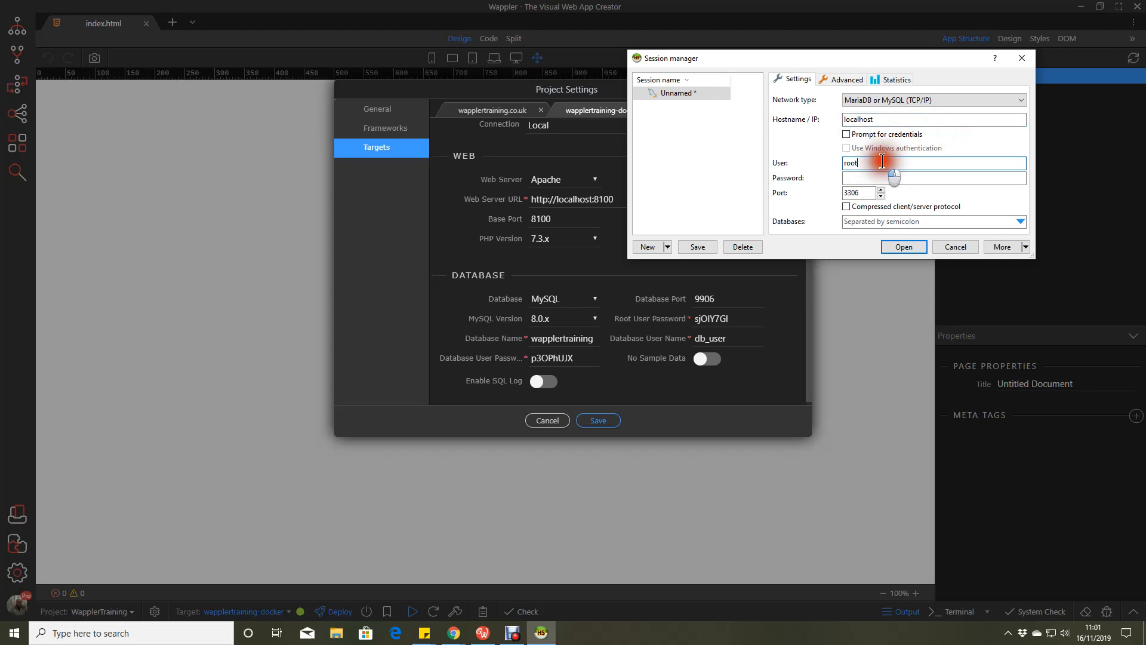
pyautogui.write('db_uswer')
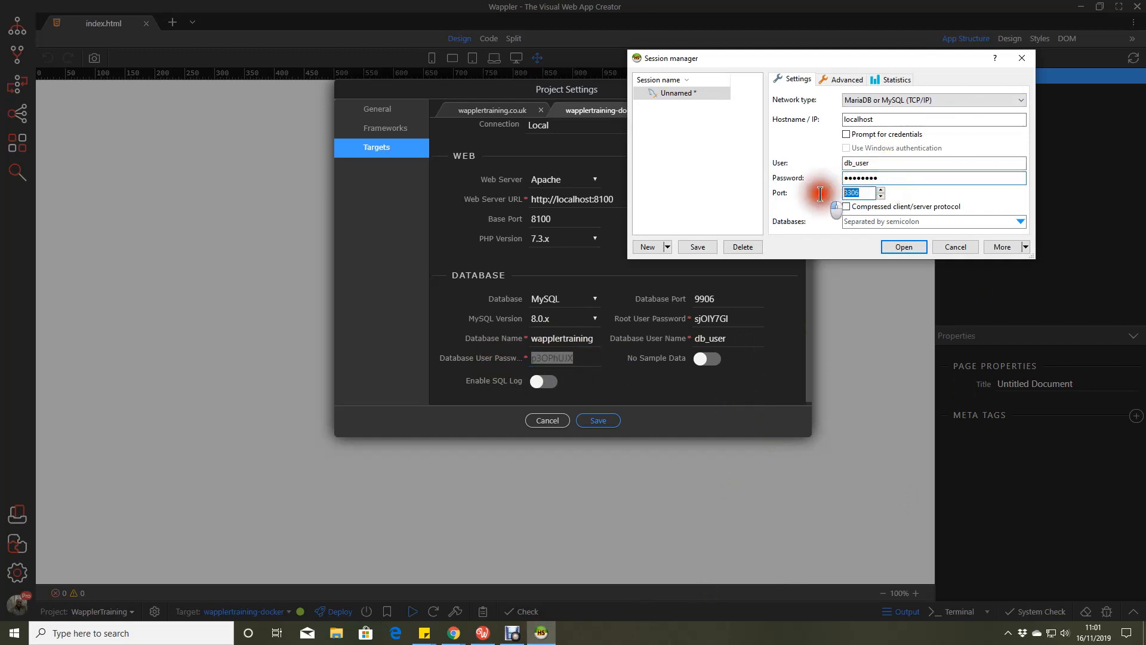
pyautogui.write('9906')
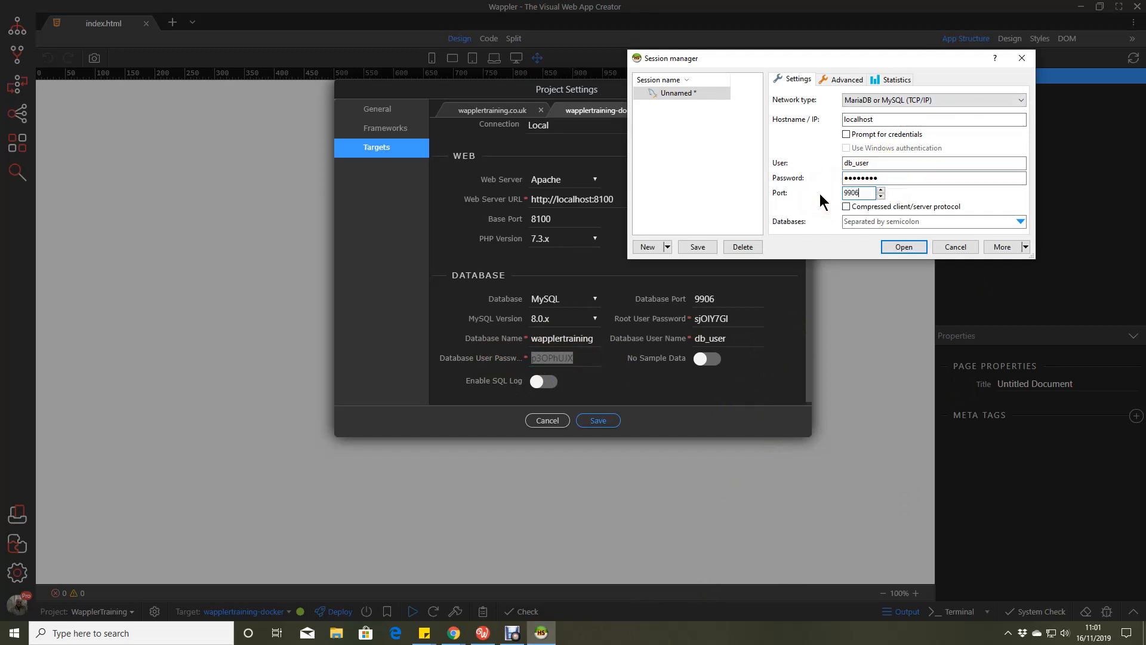
pyautogui.click(902, 247)
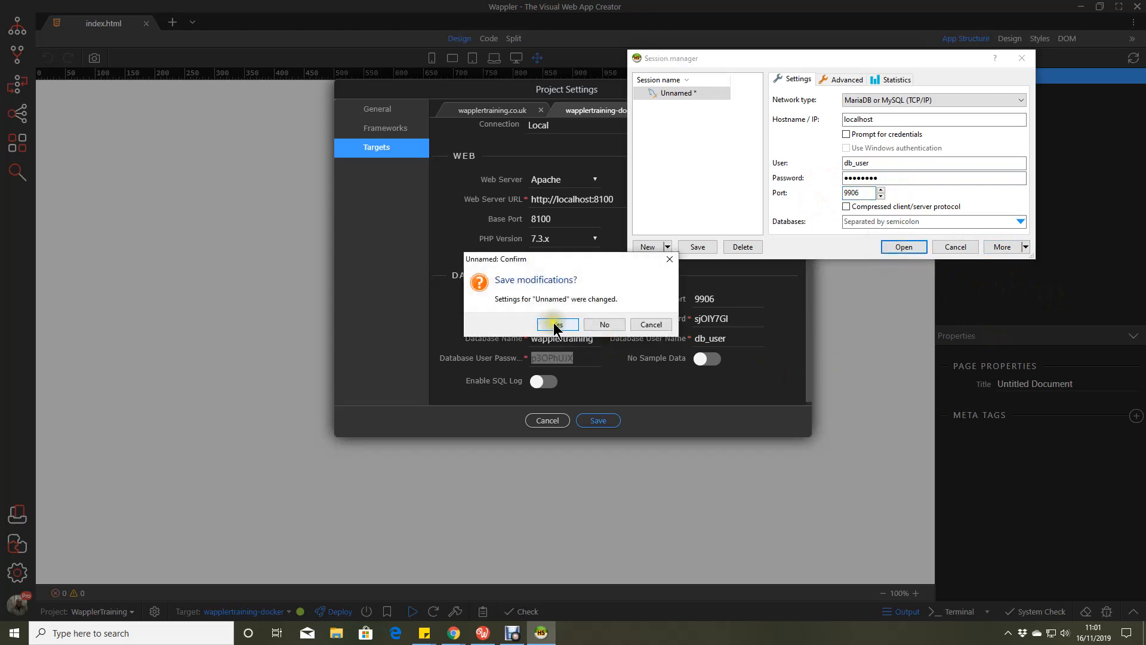
# - Save the session and display the wapplertraining countries table's structure
pyautogui.click(556, 324)
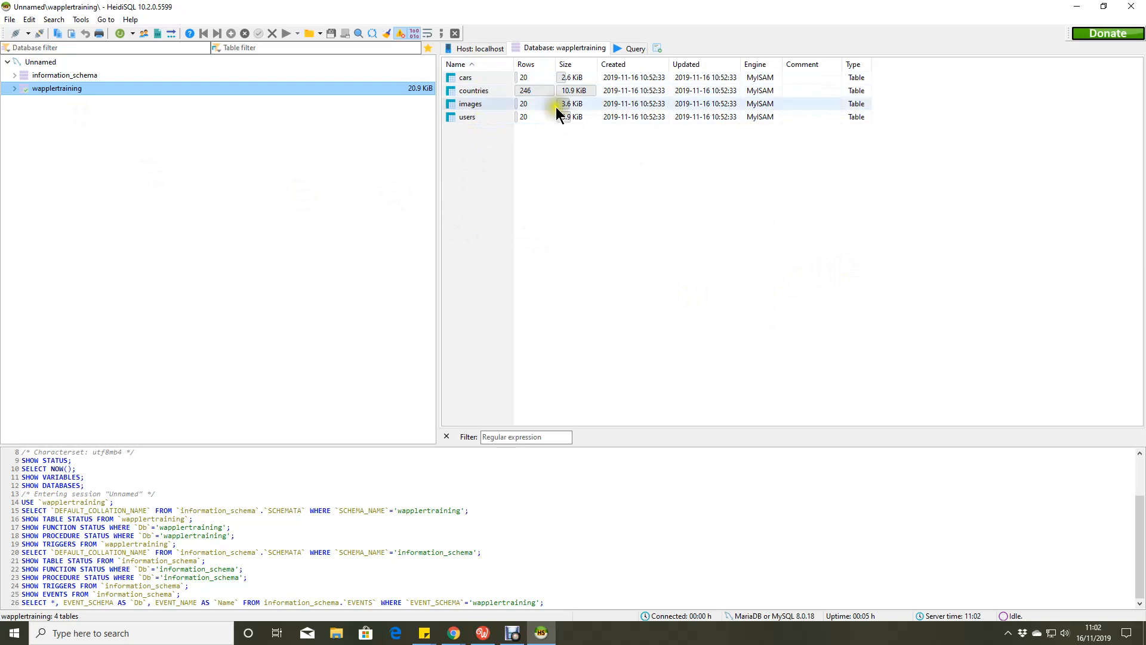
pyautogui.doubleClick(474, 91)
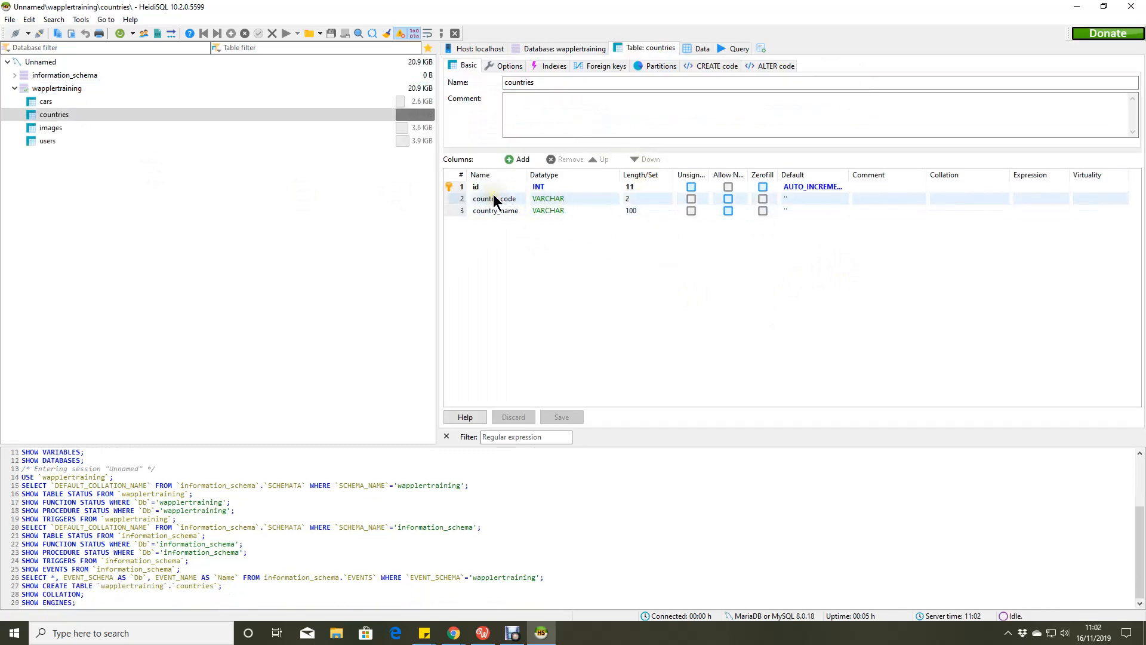